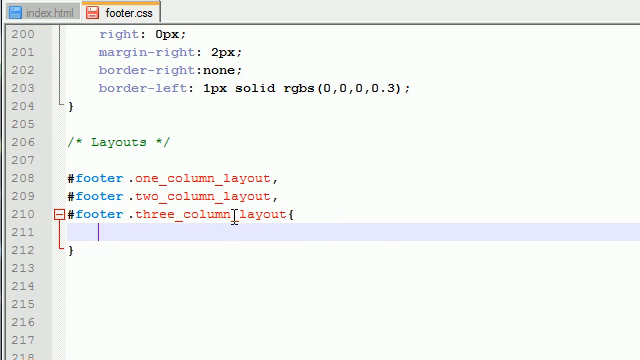
Step: Check the Account drop-up and its Employment link in the browser preview
{"action": "left_click", "coordinate": [152, 338]}
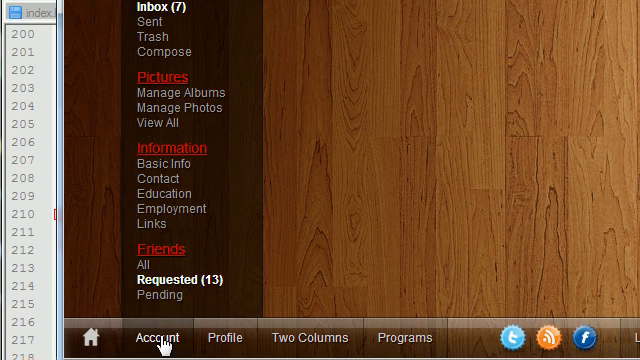
{"action": "mouse_move", "coordinate": [236, 188]}
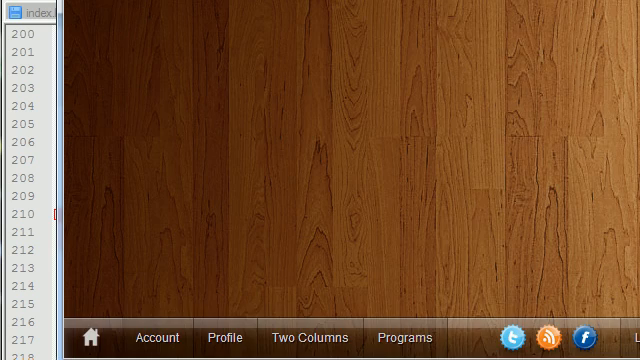
{"action": "left_click", "coordinate": [108, 10]}
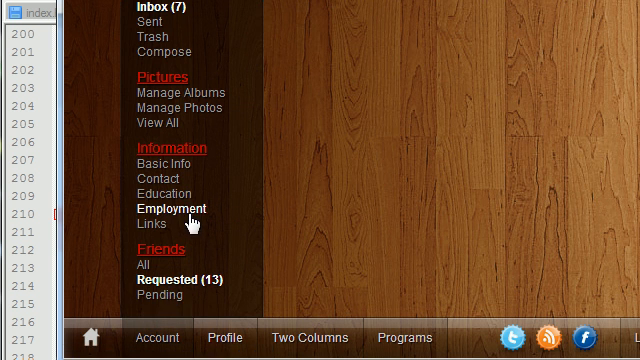
{"action": "left_click", "coordinate": [310, 336]}
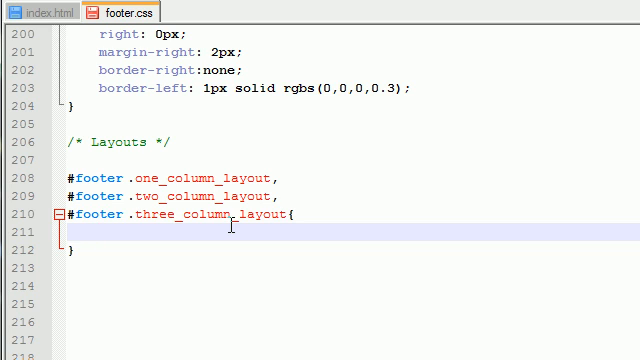
Step: Add margin 4px, position absolute and padding-bottom 15px to the footer layout rule
{"action": "type", "text": "margin"}
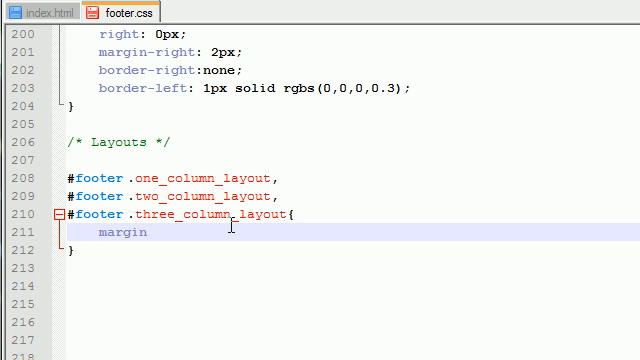
{"action": "type", "text": ": 4px;"}
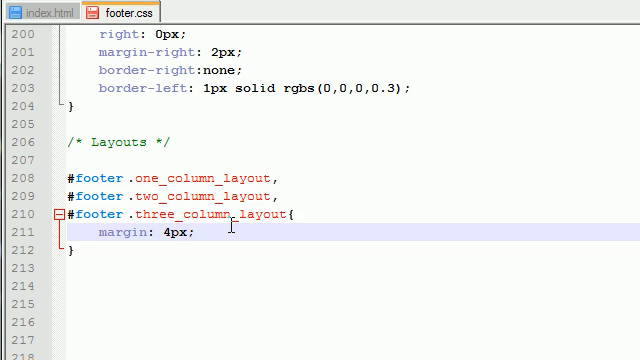
{"action": "type", "text": "positi"}
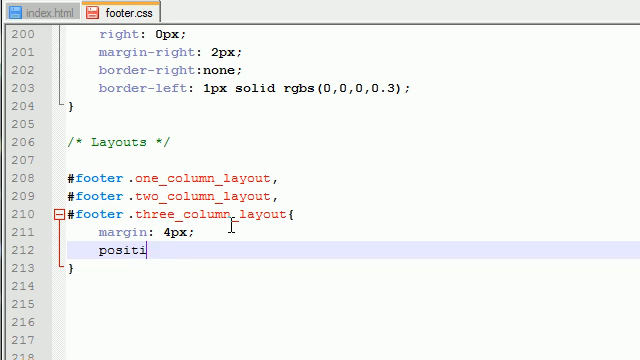
{"action": "type", "text": "on:abso"}
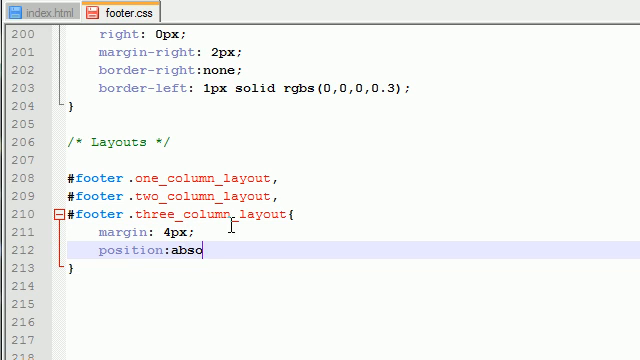
{"action": "type", "text": "lute;"}
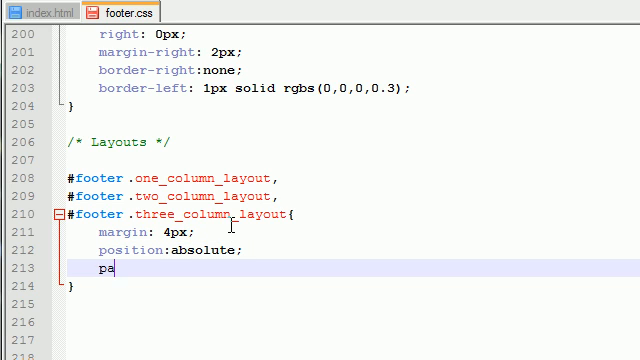
{"action": "type", "text": "dding-b"}
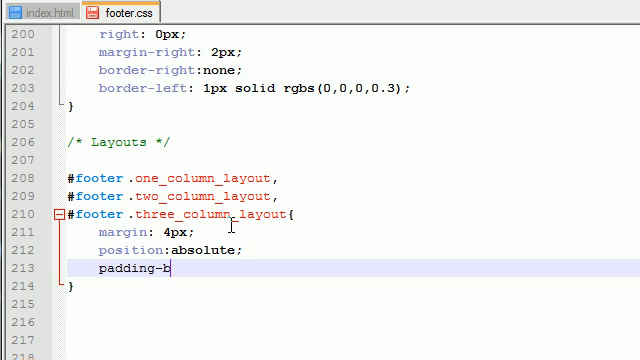
{"action": "type", "text": "ottom:1"}
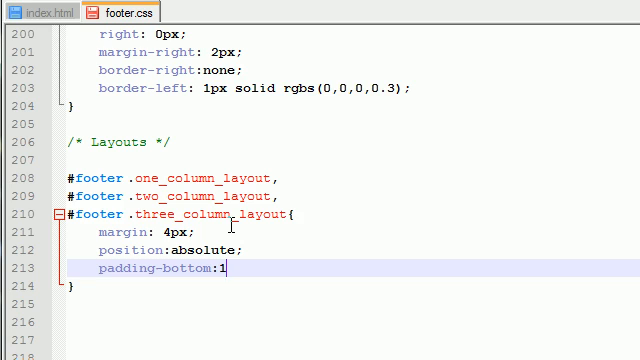
{"action": "type", "text": "5px;"}
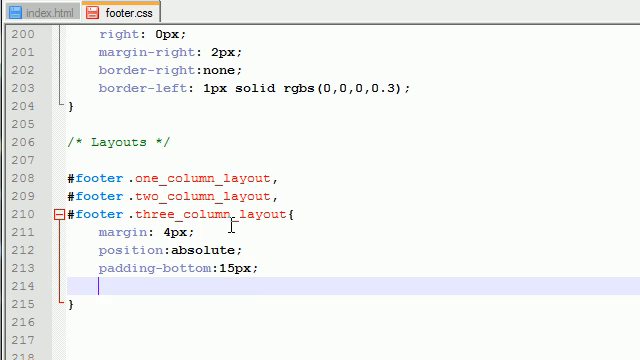
Step: Add display none and text-align left to the same layout rule
{"action": "type", "text": "display"}
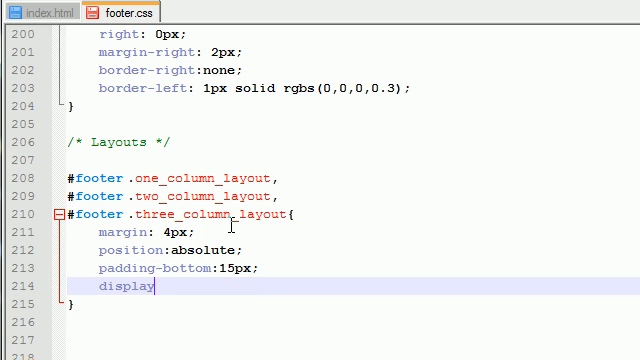
{"action": "type", "text": ":none;"}
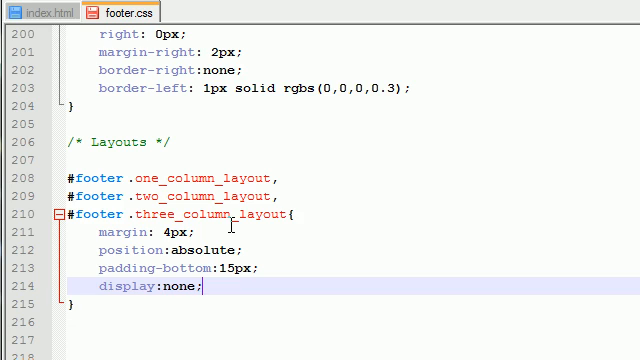
{"action": "type", "text": "text-alig"}
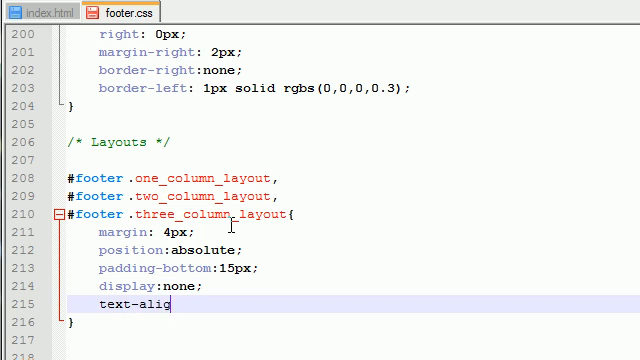
{"action": "type", "text": ":lef"}
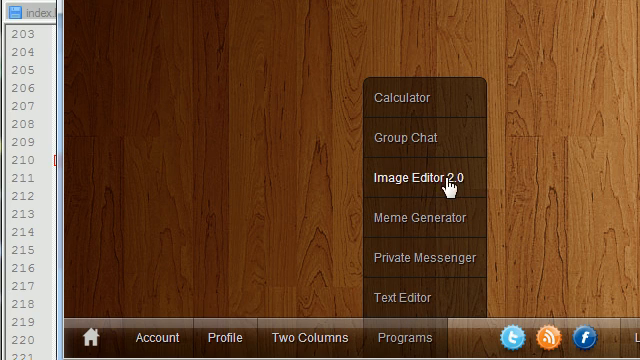
{"action": "mouse_move", "coordinate": [400, 338]}
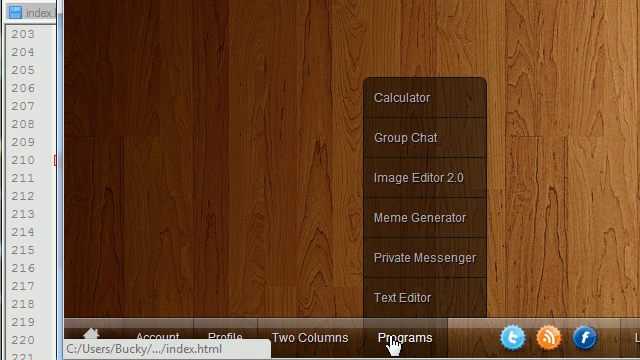
Step: Preview the Programs, Two Columns and Profile drop-up menus in the browser
{"action": "left_click", "coordinate": [312, 336]}
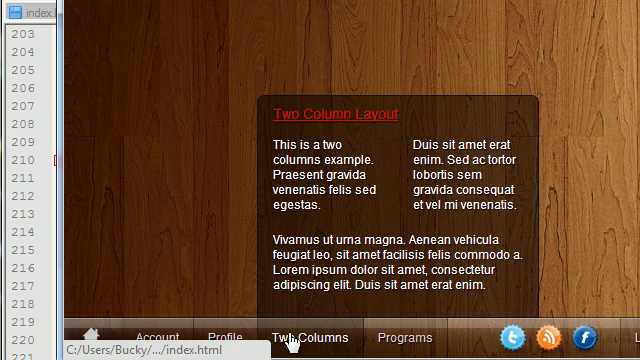
{"action": "left_click", "coordinate": [212, 338]}
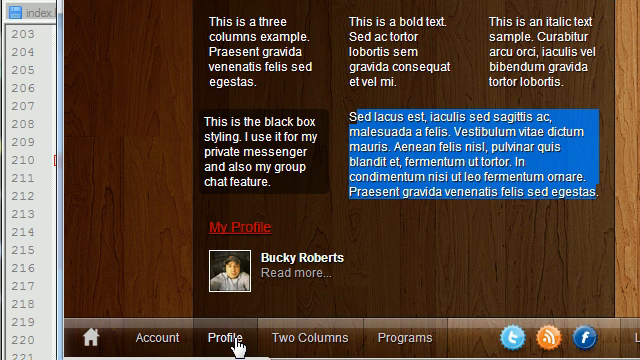
{"action": "left_click", "coordinate": [212, 336]}
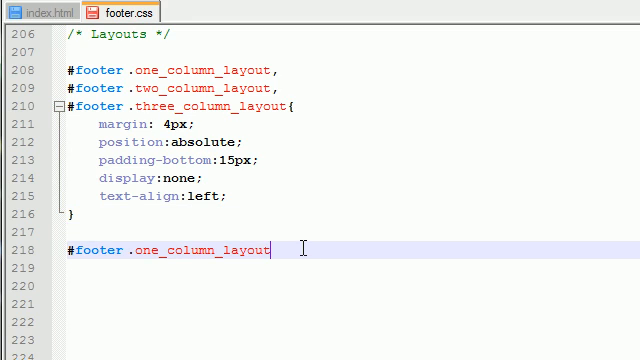
Step: Write a width:140px rule for the one-column layout under a 'Width of each layout' comment
{"action": "type", "text": "{}"}
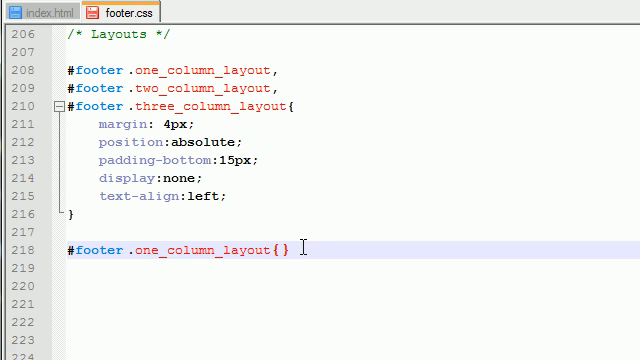
{"action": "type", "text": "width:"}
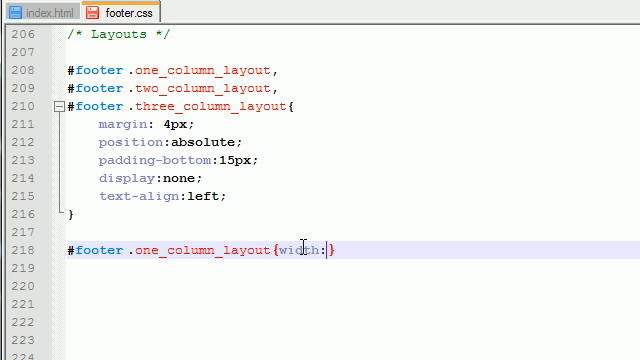
{"action": "type", "text": "140px;"}
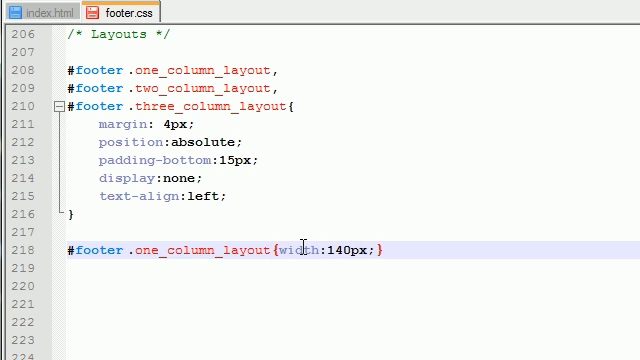
{"action": "double_click", "coordinate": [164, 252]}
{"action": "type", "text": "//"}
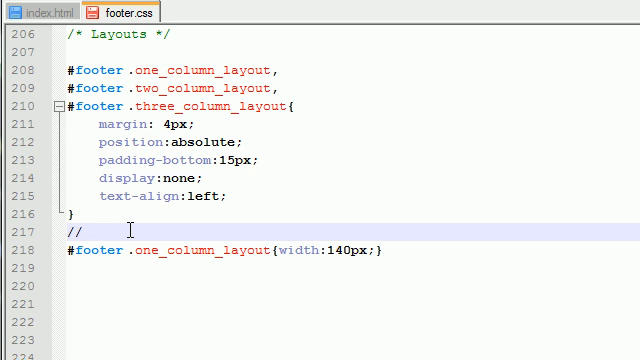
{"action": "type", "text": "**/"}
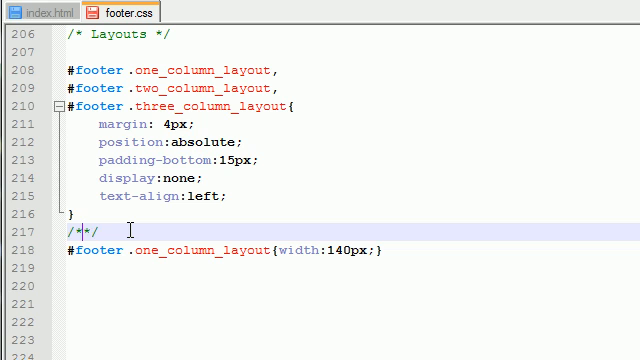
{"action": "type", "text": "Width of each layou"}
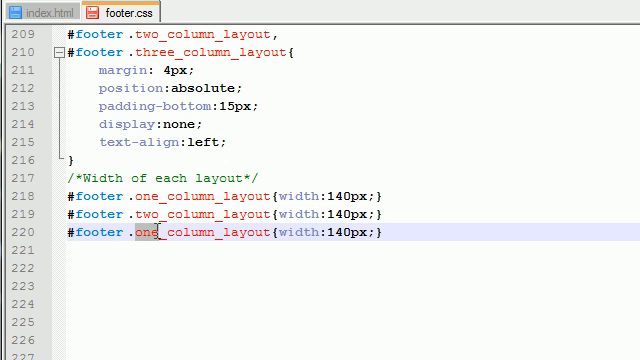
Step: Duplicate the width rule for two- and three-column layouts at 280px and 420px
{"action": "type", "text": "three"}
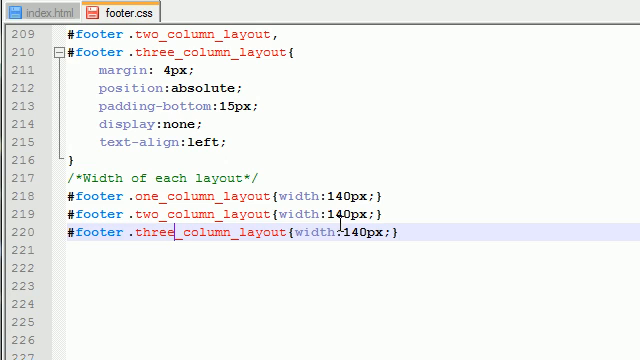
{"action": "double_click", "coordinate": [346, 218]}
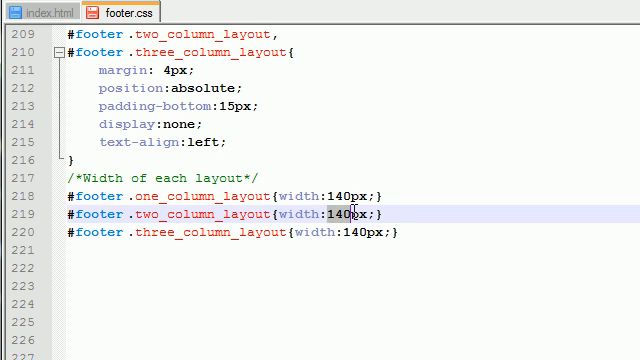
{"action": "type", "text": "28"}
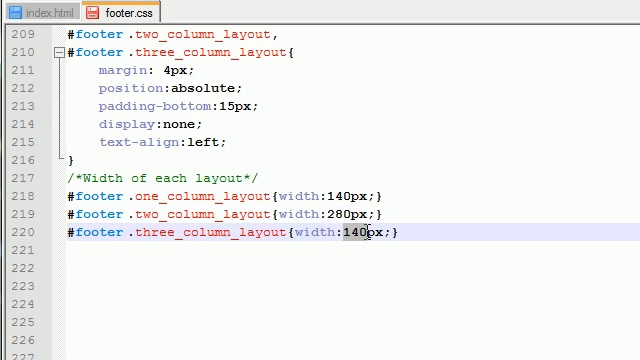
{"action": "type", "text": "420"}
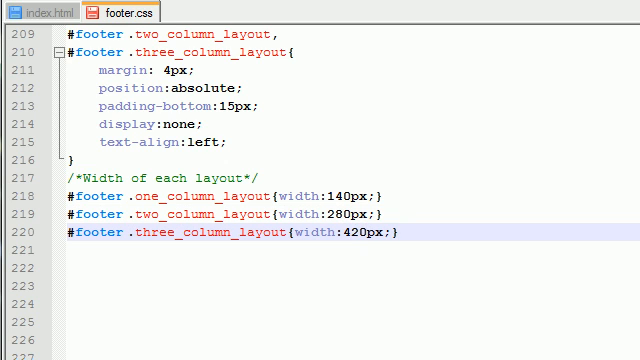
{"action": "mouse_move", "coordinate": [444, 192]}
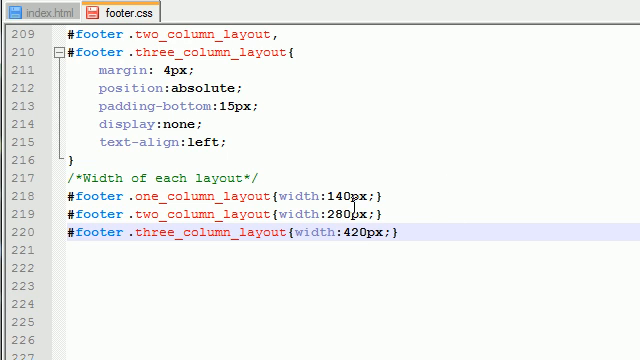
Step: Add a 'Display Drop-up menus on Hover' comment after the width rules
{"action": "scroll", "scroll_direction": "down", "scroll_amount": 3}
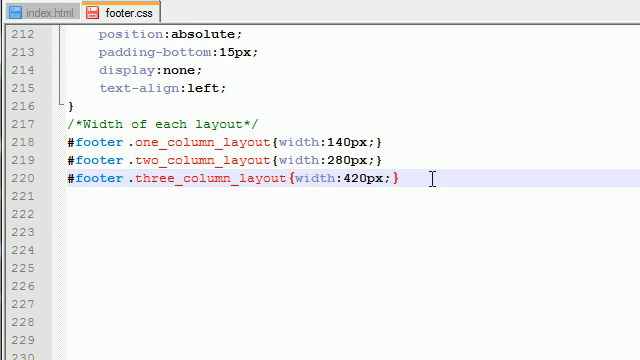
{"action": "double_click", "coordinate": [314, 148]}
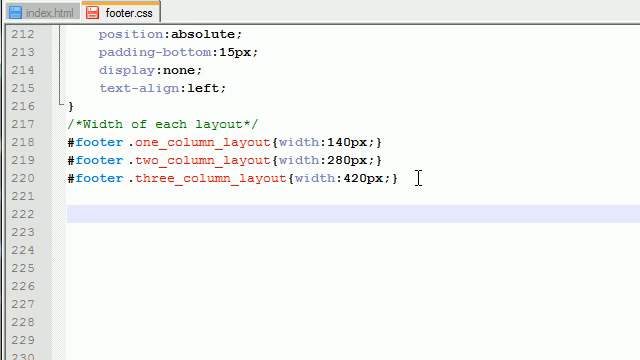
{"action": "type", "text": "//"}
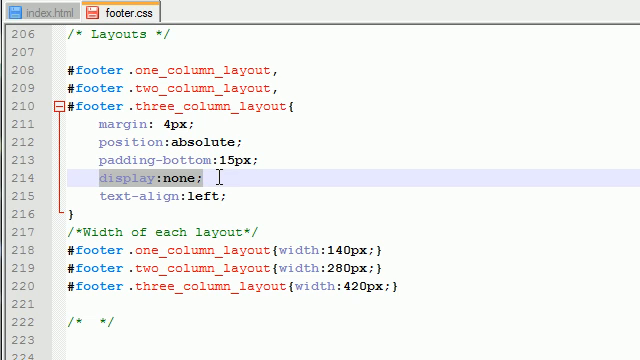
{"action": "mouse_move", "coordinate": [300, 212]}
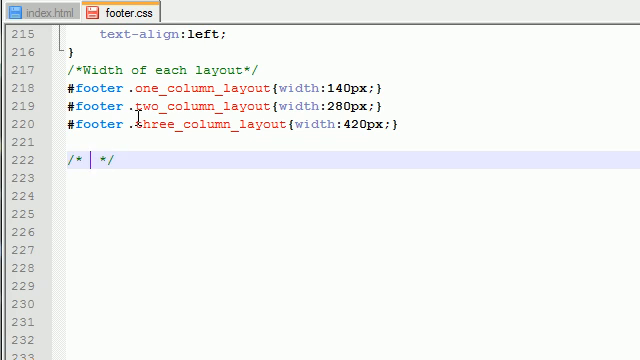
{"action": "type", "text": "Display"}
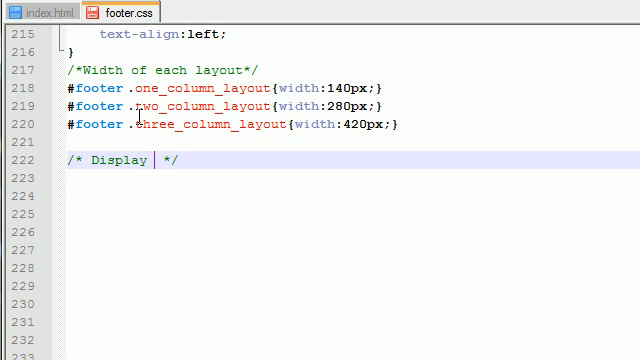
{"action": "type", "text": "on hover"}
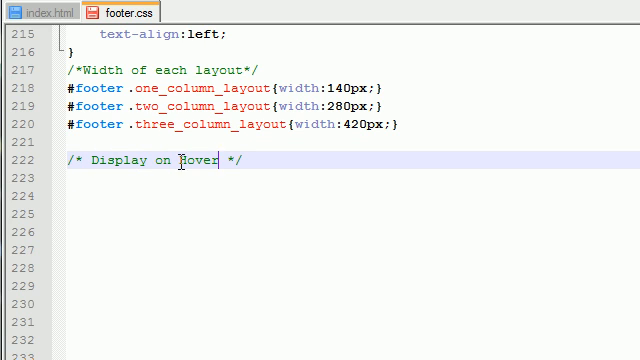
{"action": "type", "text": "Drop-up menus"}
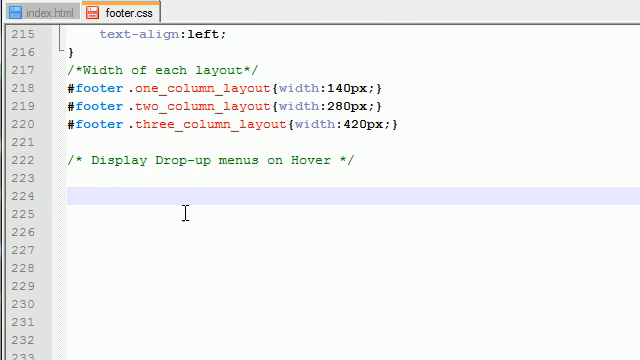
Step: Write #footer_menu li:hover selectors for the one- and two-column layouts
{"action": "type", "text": "#f"}
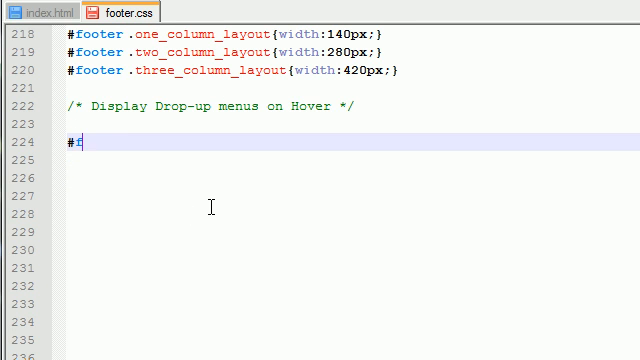
{"action": "type", "text": "ooter_menu"}
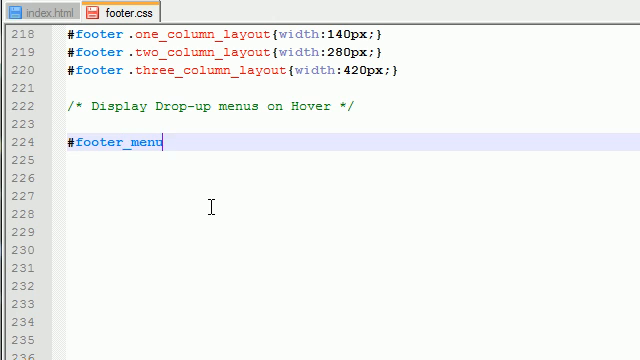
{"action": "type", "text": "li"}
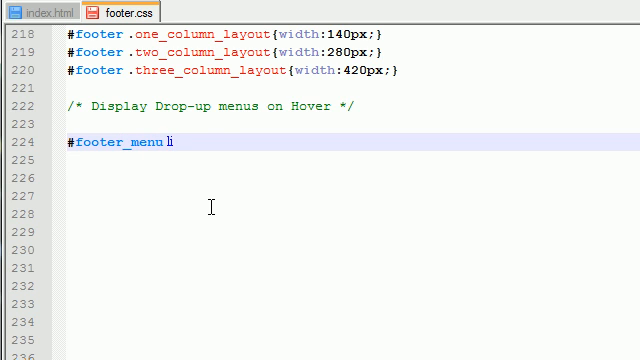
{"action": "type", "text": ":hover"}
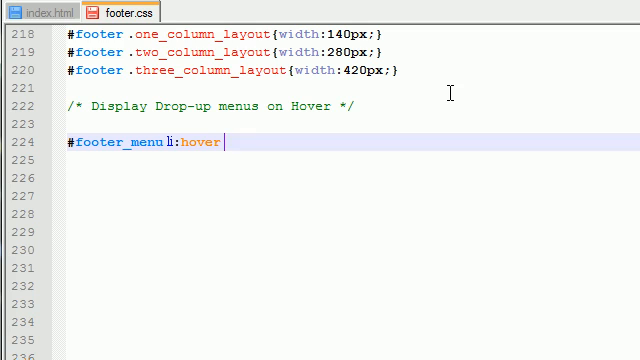
{"action": "type", "text": ".one_column_layout"}
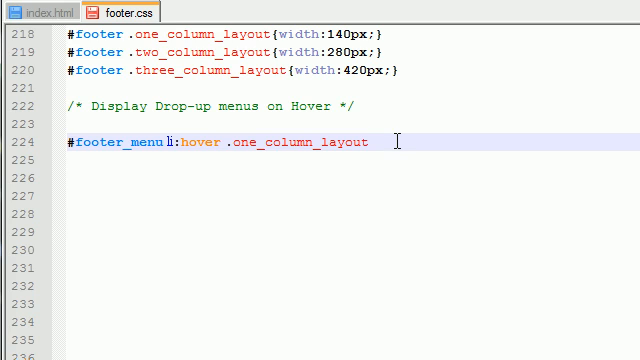
{"action": "type", "text": ","}
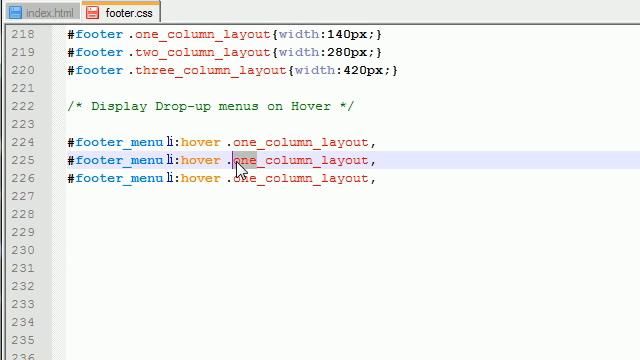
{"action": "type", "text": "two_column_layout"}
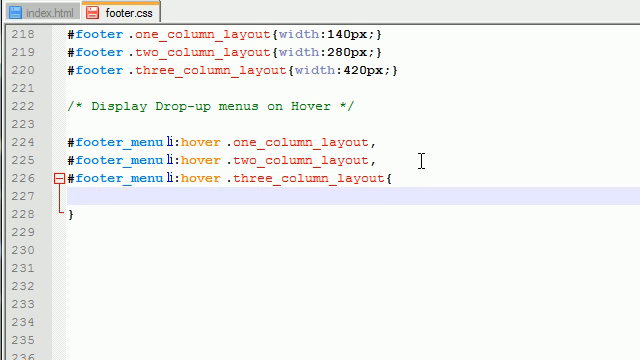
Step: Declare display block and position absolute in the hover rule and start its margin
{"action": "scroll", "scroll_direction": "up", "scroll_amount": 3}
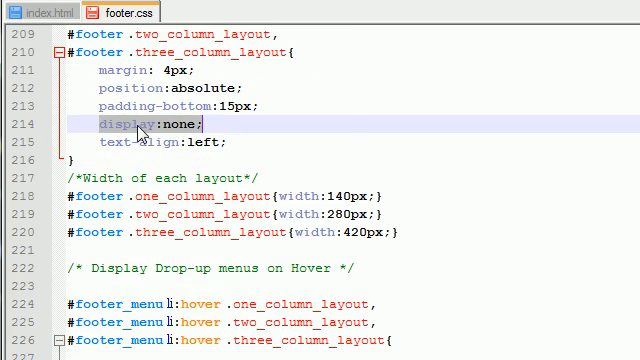
{"action": "scroll", "scroll_direction": "down", "scroll_amount": 3}
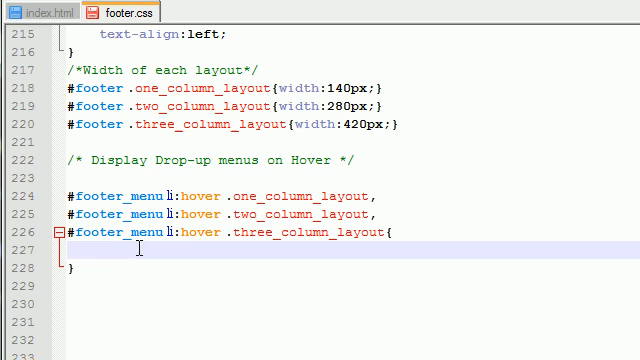
{"action": "type", "text": "display:b;"}
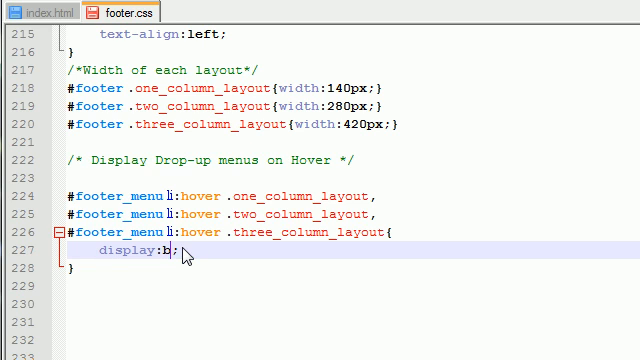
{"action": "type", "text": "lock"}
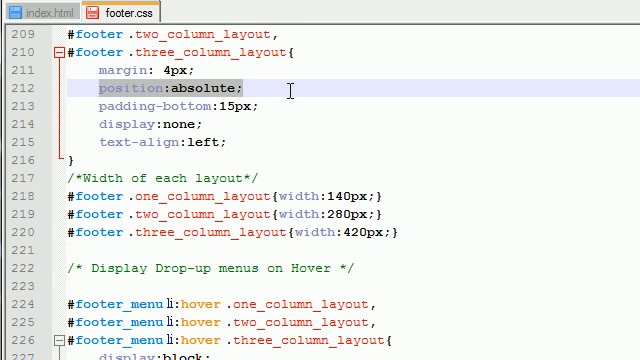
{"action": "scroll", "scroll_direction": "down", "scroll_amount": 3}
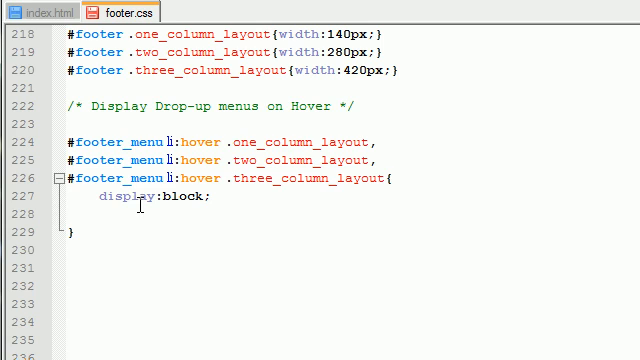
{"action": "type", "text": "position:absolute;"}
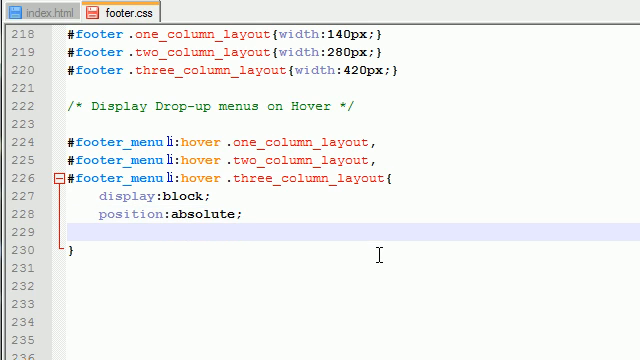
{"action": "type", "text": "mar"}
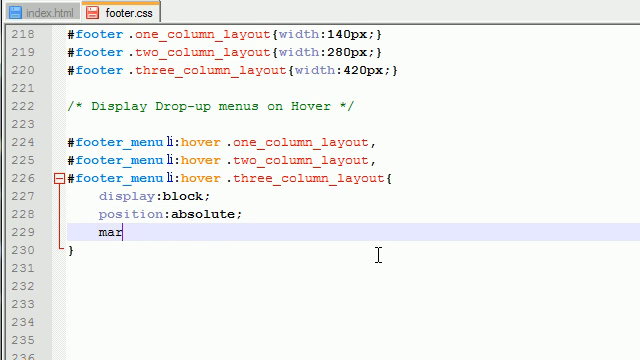
{"action": "type", "text": "gin:"}
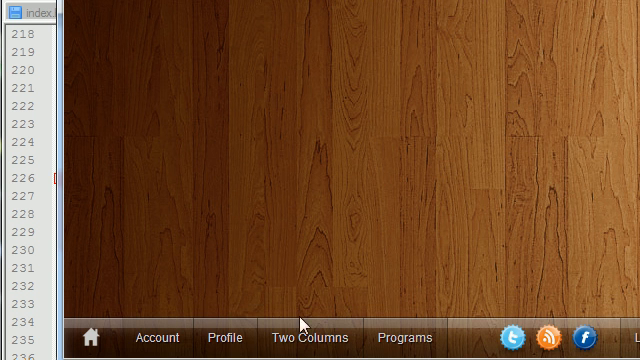
Step: Set the hover rule's margin to 0 0 0 -15px and bottom to 40px
{"action": "left_click", "coordinate": [308, 338]}
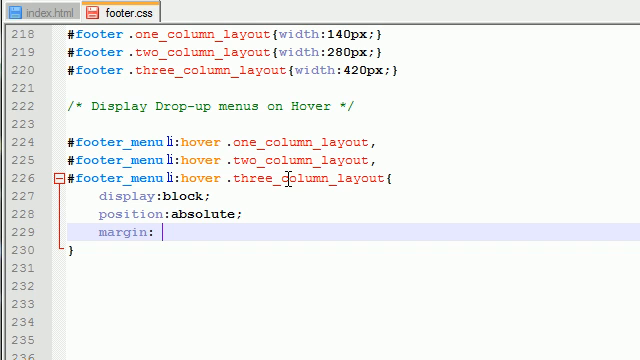
{"action": "type", "text": "0 0 0"}
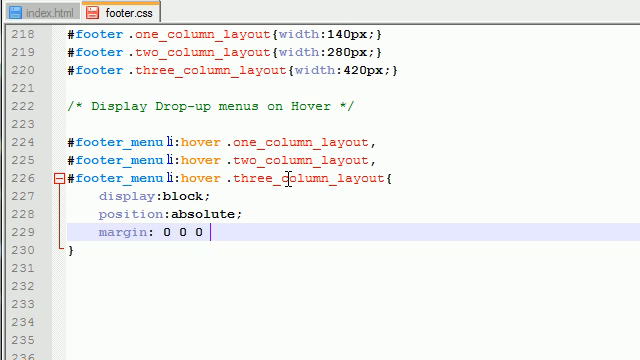
{"action": "type", "text": "-15px;"}
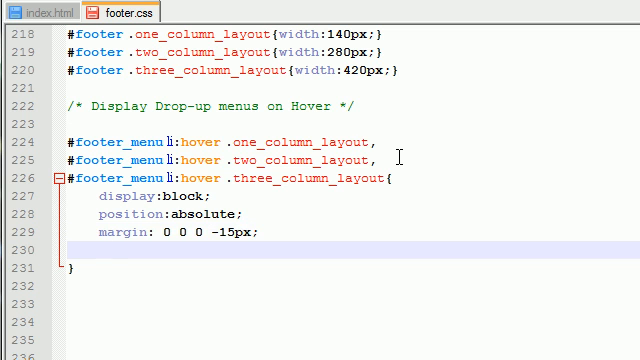
{"action": "type", "text": "bottom:"}
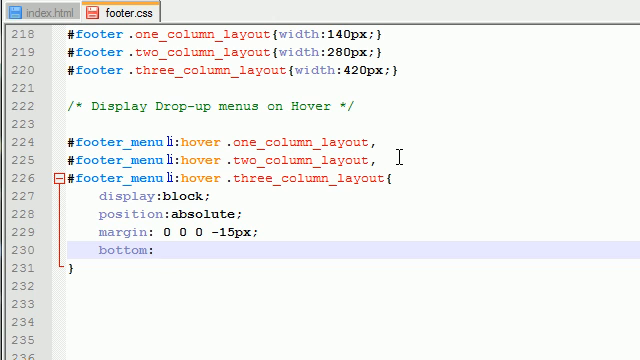
{"action": "type", "text": "40px;"}
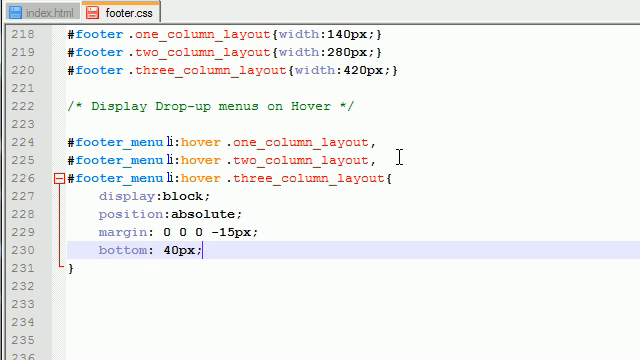
{"action": "left_click", "coordinate": [32, 10]}
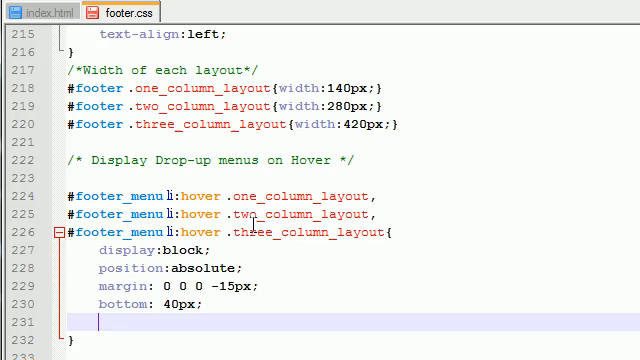
{"action": "scroll", "scroll_direction": "up", "scroll_amount": 3}
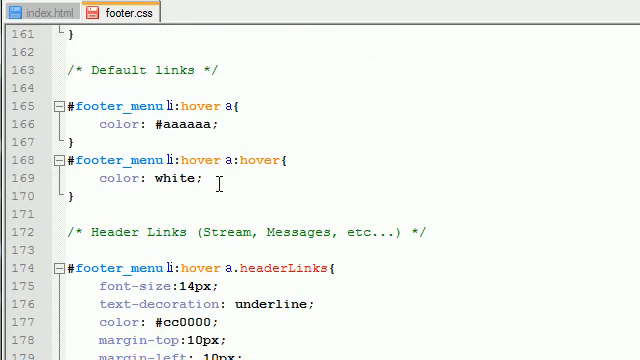
{"action": "scroll", "scroll_direction": "up", "scroll_amount": 3}
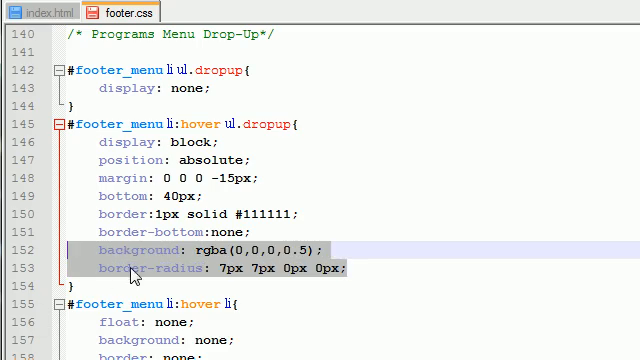
{"action": "scroll", "scroll_direction": "down", "scroll_amount": 3}
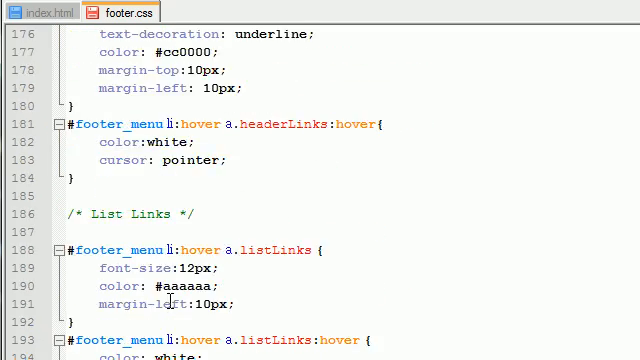
{"action": "scroll", "scroll_direction": "down", "scroll_amount": 3}
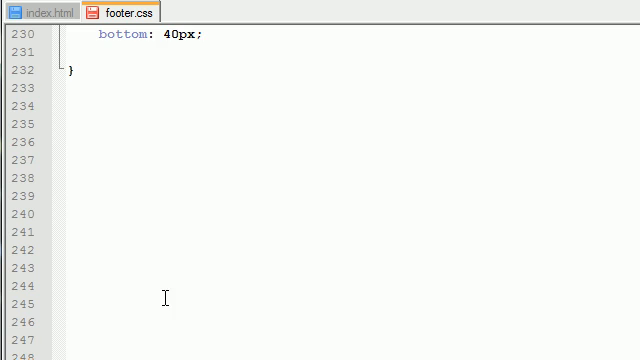
{"action": "scroll", "scroll_direction": "up", "scroll_amount": 3}
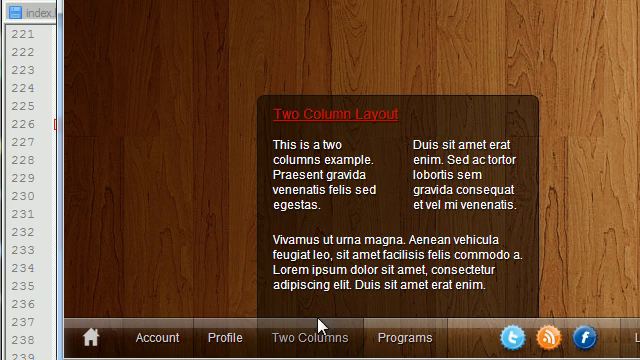
{"action": "mouse_move", "coordinate": [384, 204]}
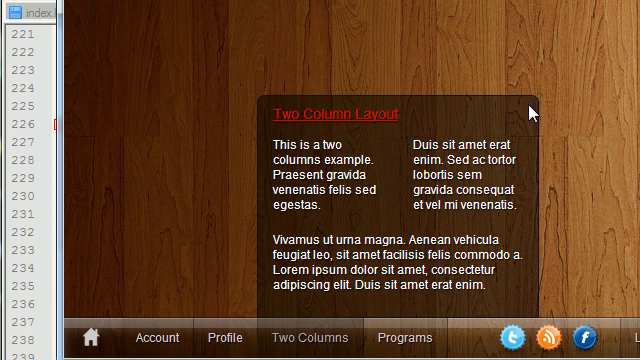
{"action": "mouse_move", "coordinate": [540, 316]}
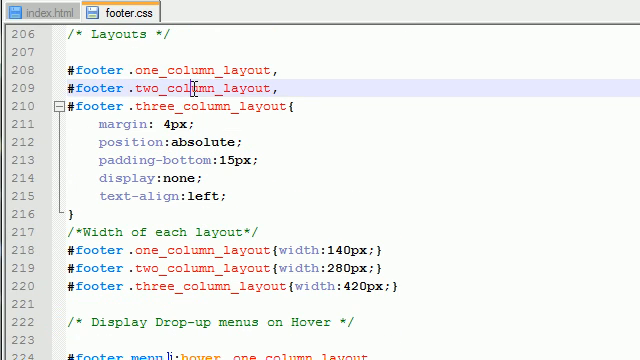
{"action": "left_click", "coordinate": [32, 12]}
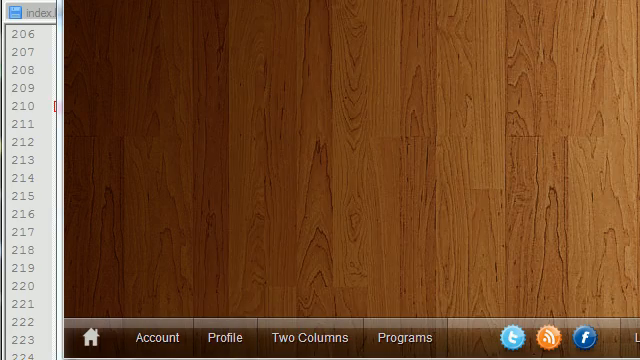
Step: Open the Profile drop-up to preview its translucent three-column menu
{"action": "left_click", "coordinate": [224, 338]}
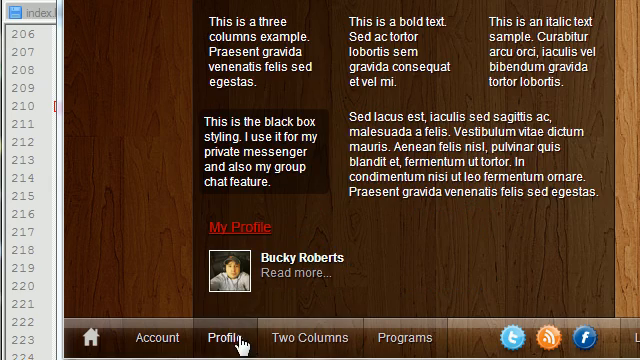
{"action": "mouse_move", "coordinate": [270, 290]}
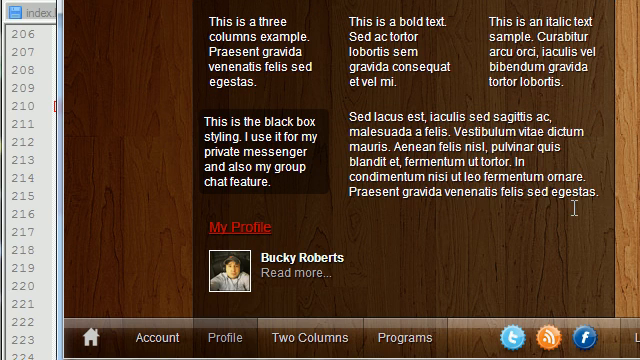
{"action": "mouse_move", "coordinate": [344, 170]}
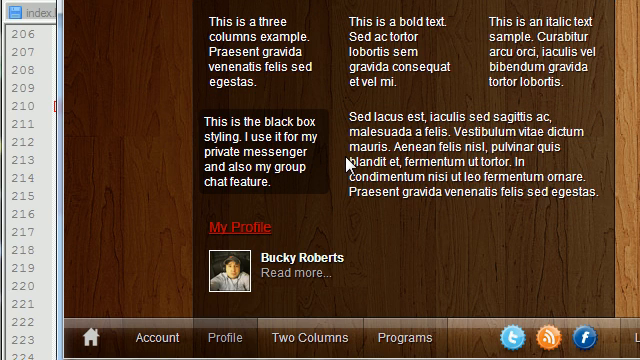
{"action": "mouse_move", "coordinate": [338, 160]}
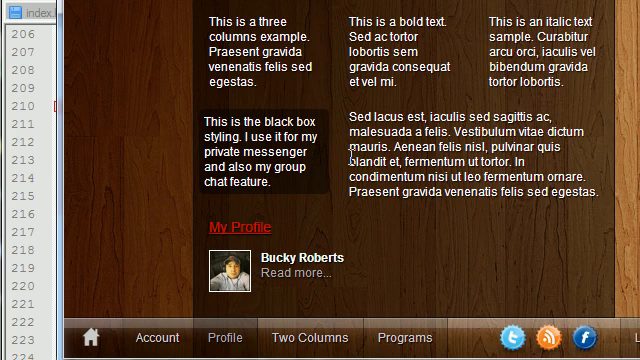